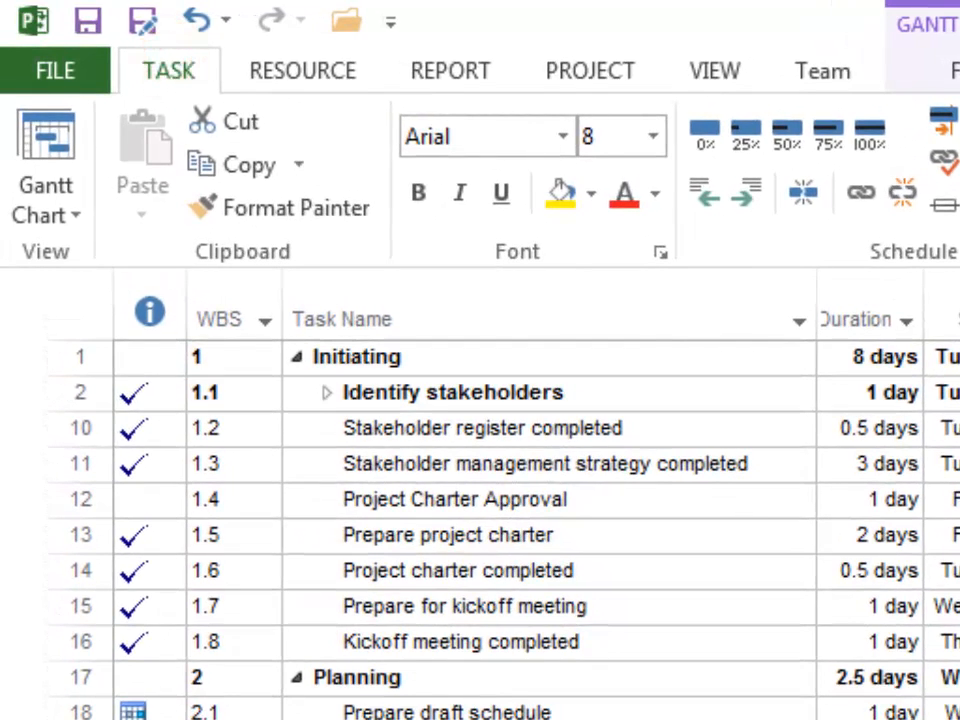
Open the Assign Resources dialog from the Resource tab and move it aside.
{"action": "left_click", "coordinate": [302, 70]}
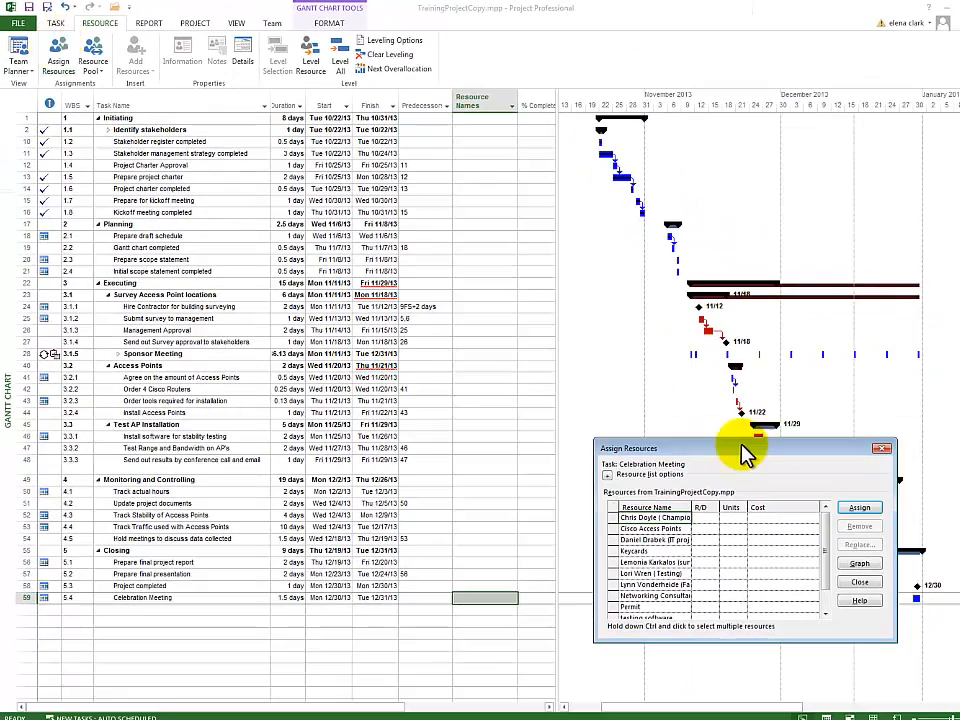
{"action": "left_click_drag", "start_coordinate": [745, 448], "coordinate": [690, 179]}
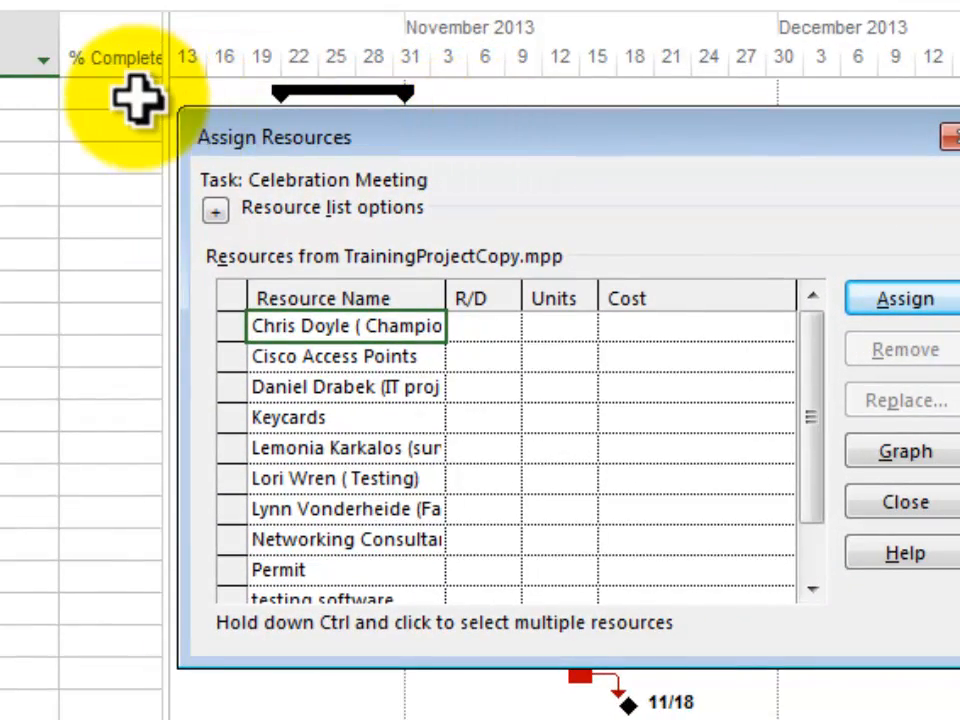
{"action": "left_click", "coordinate": [902, 501]}
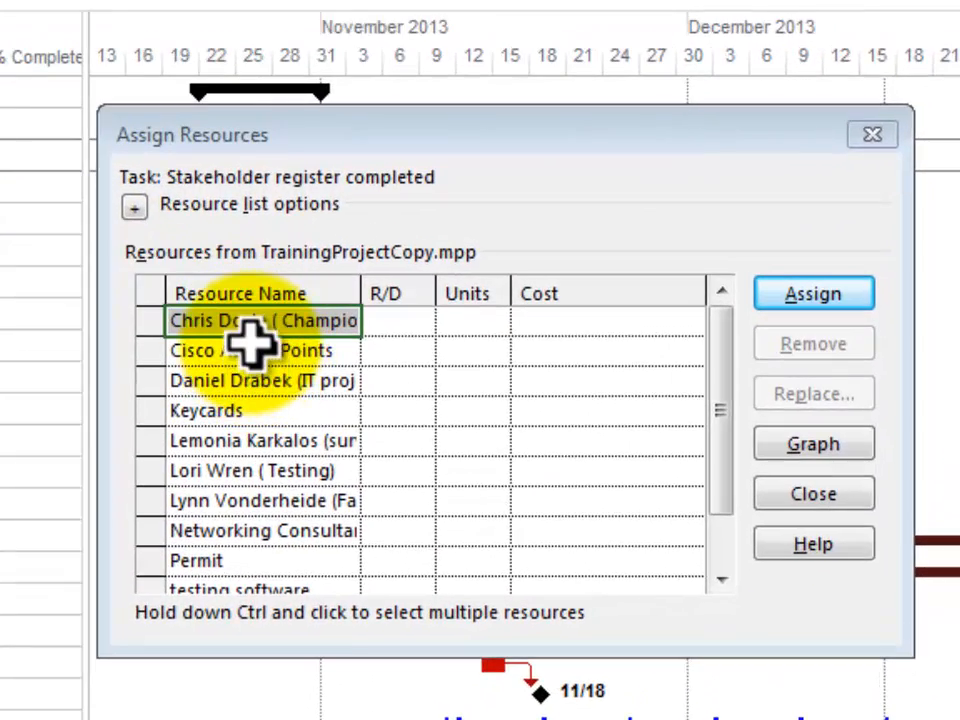
{"action": "mouse_move", "coordinate": [705, 430]}
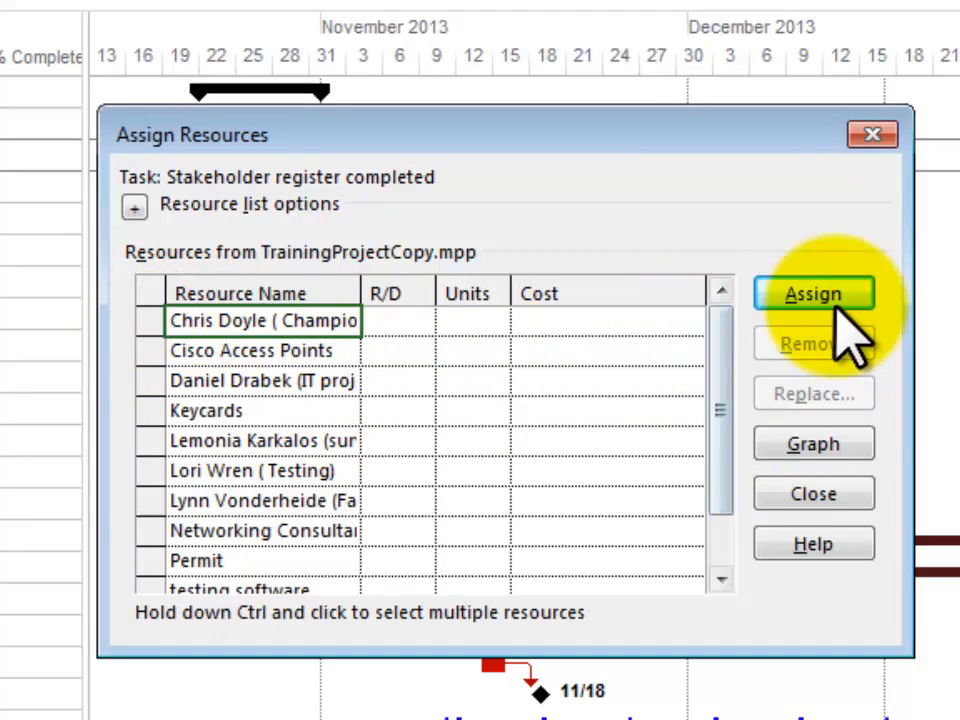
{"action": "left_click", "coordinate": [813, 293]}
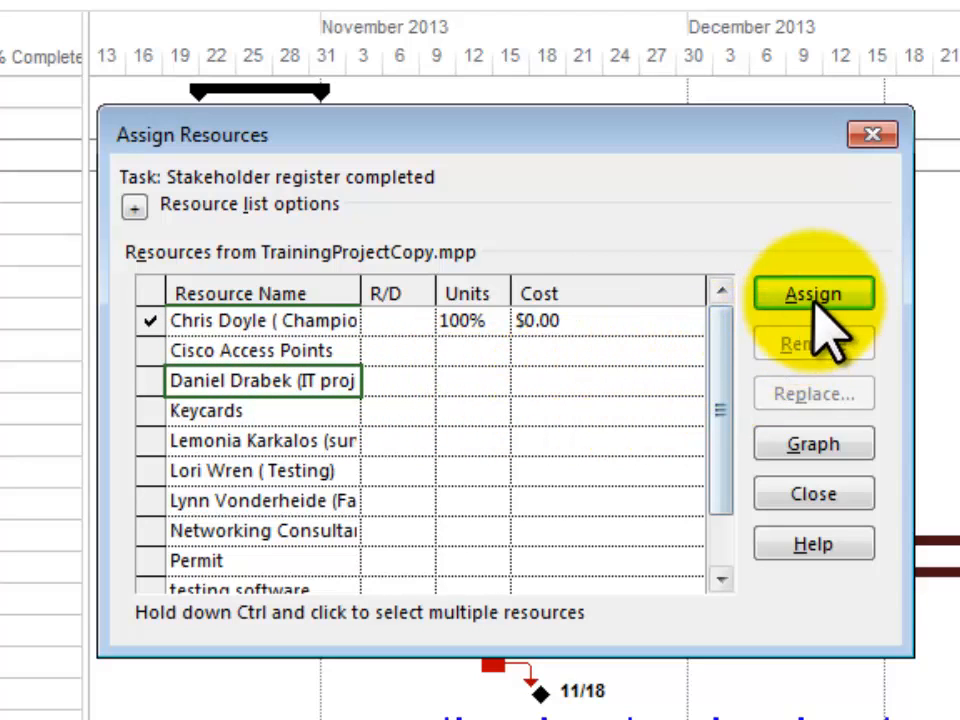
{"action": "left_click", "coordinate": [813, 293]}
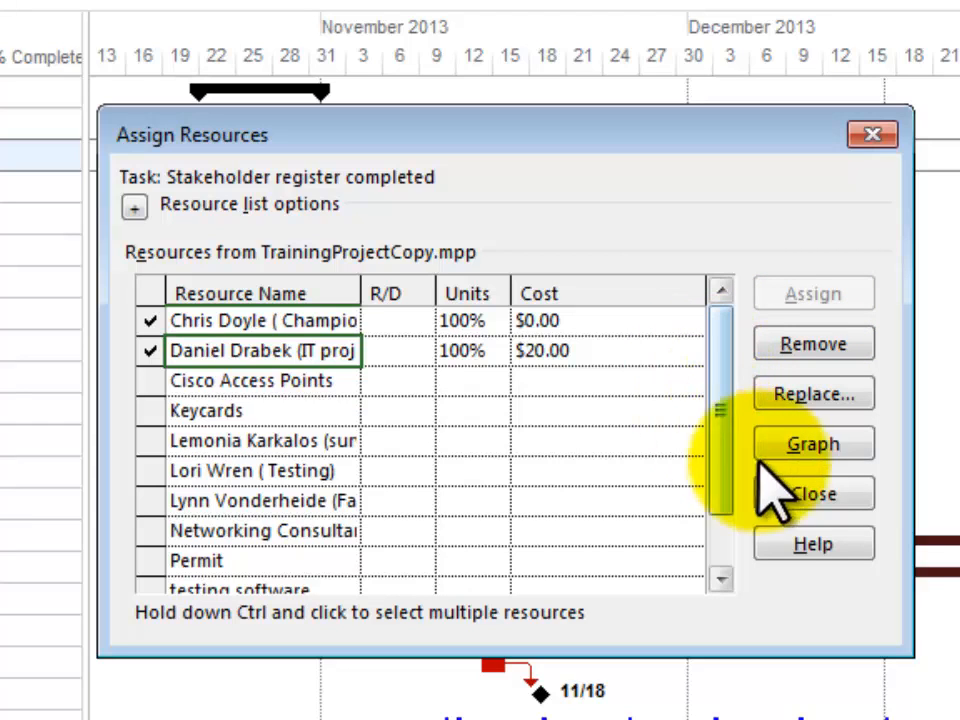
{"action": "left_click", "coordinate": [813, 494]}
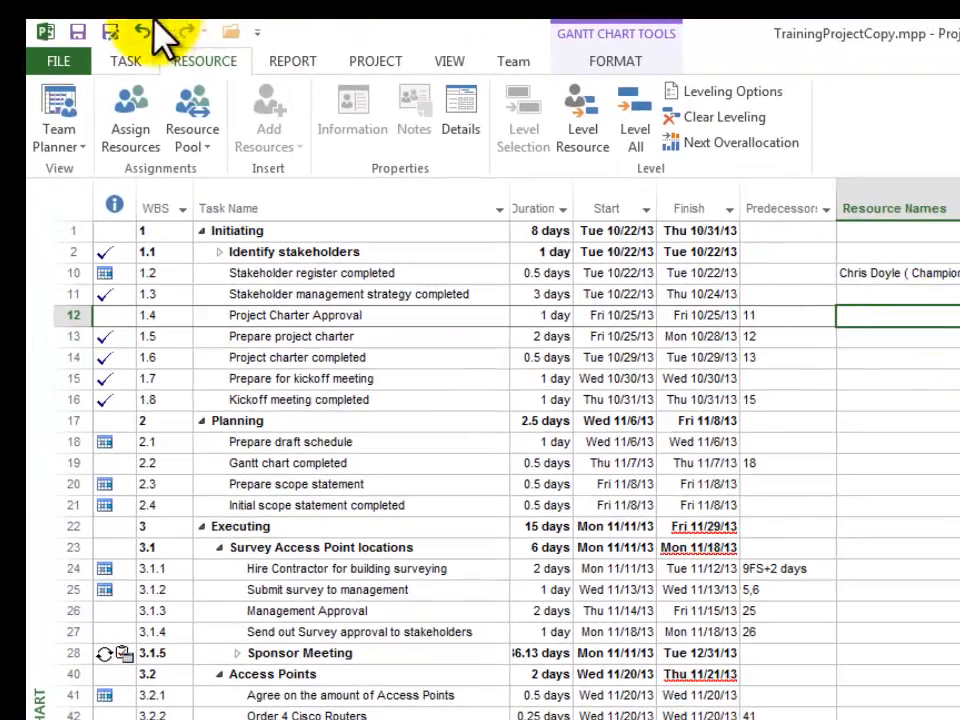
Reopen Assign Resources for the Project Charter Approval task.
{"action": "left_click", "coordinate": [129, 110]}
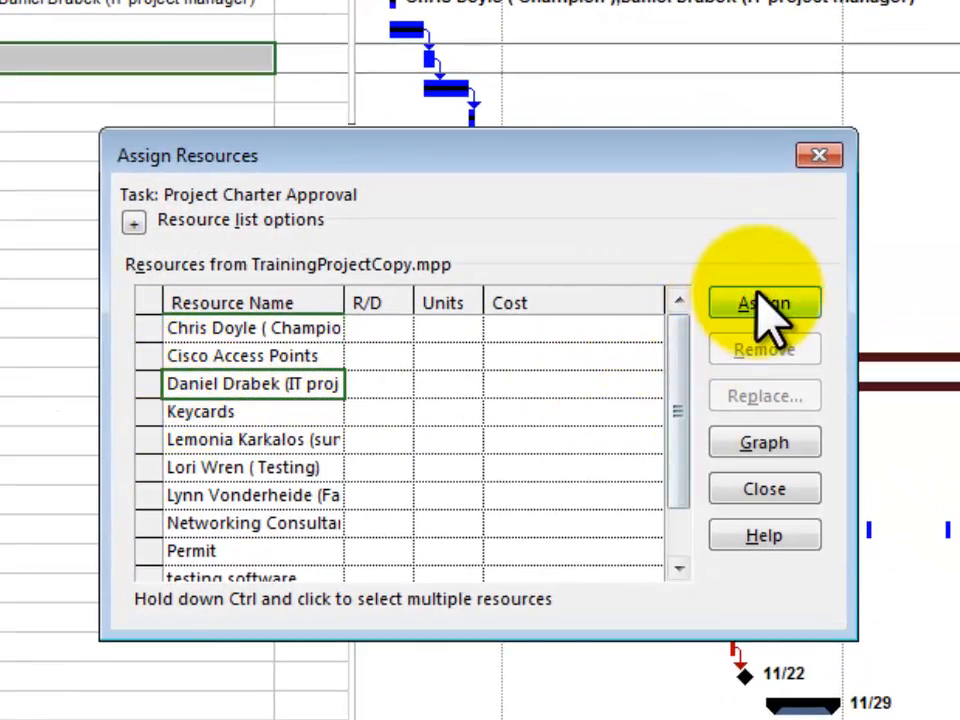
{"action": "left_click", "coordinate": [764, 302]}
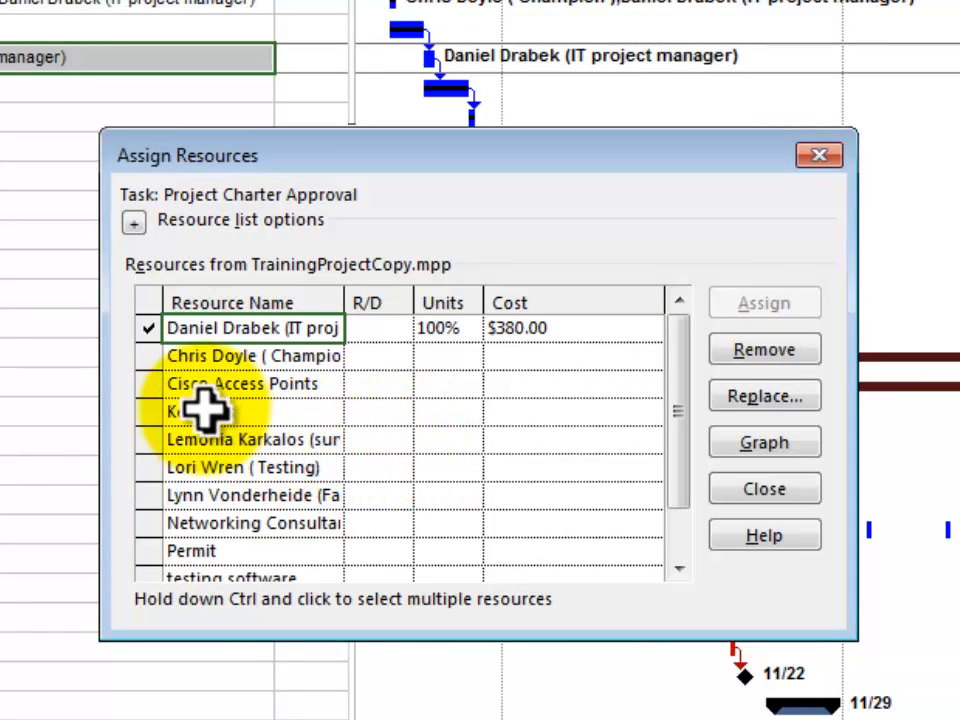
{"action": "left_click", "coordinate": [764, 302]}
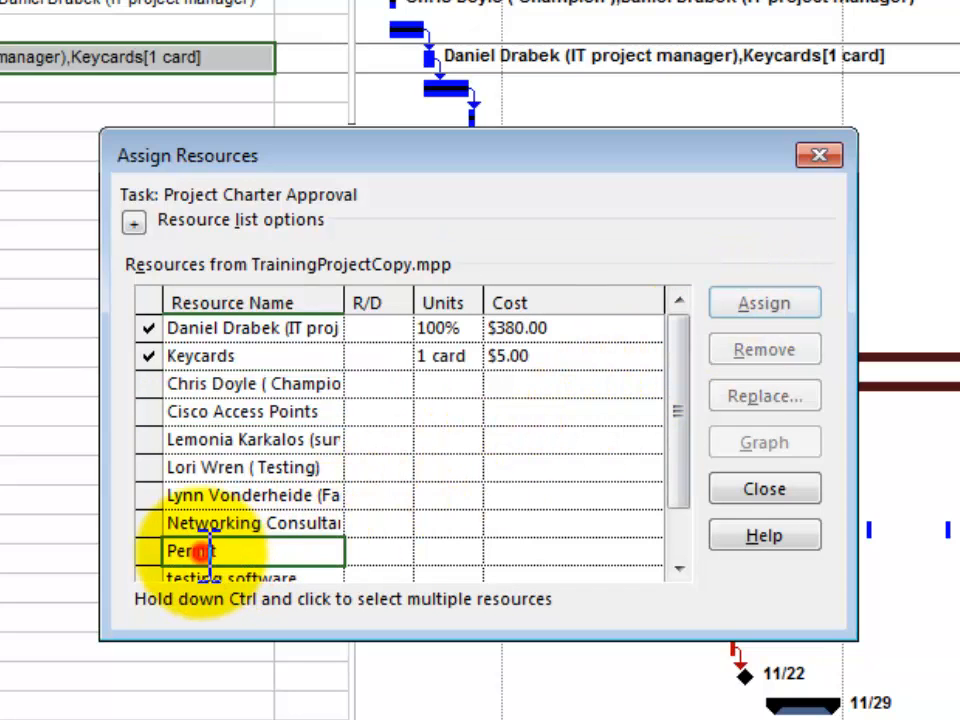
{"action": "left_click", "coordinate": [763, 302]}
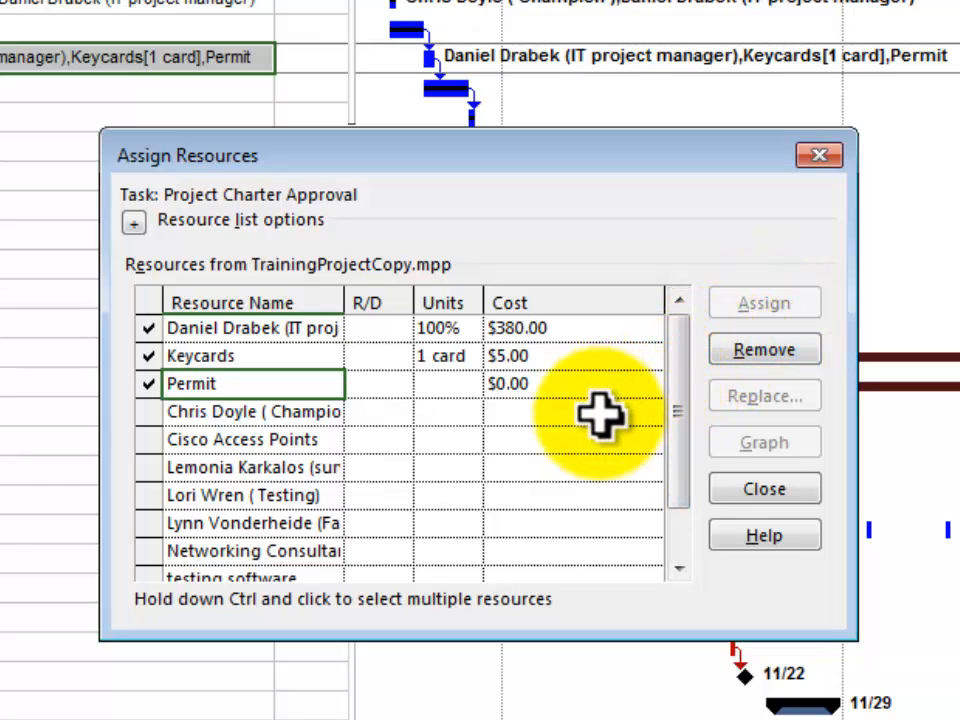
{"action": "left_click", "coordinate": [440, 356]}
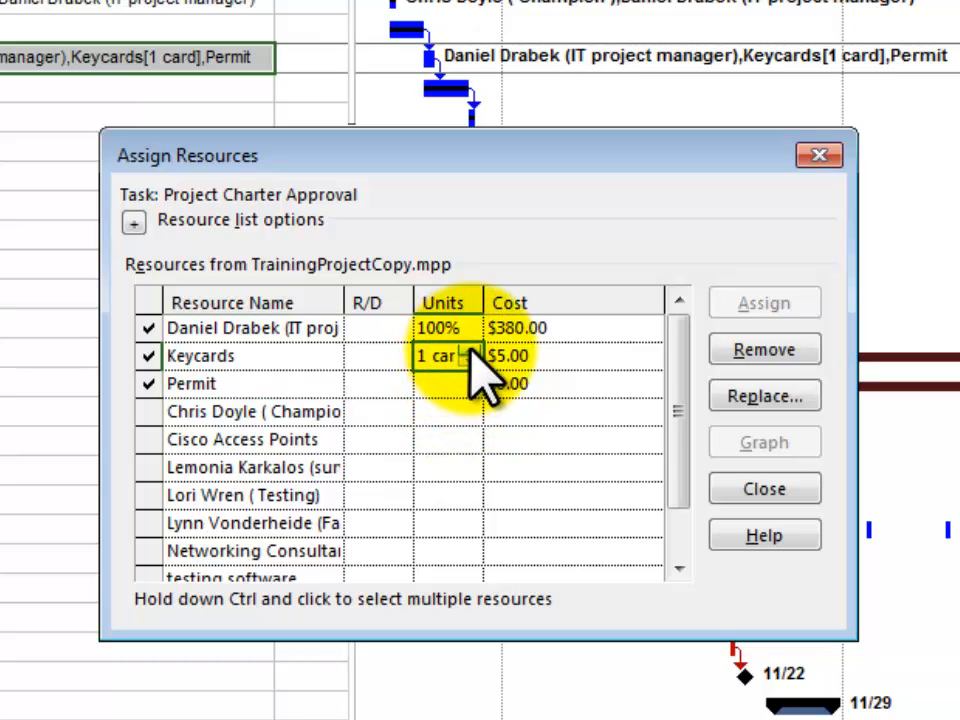
Set Keycards to 2 cards and enter a Permit cost of 256.
{"action": "type", "text": "2"}
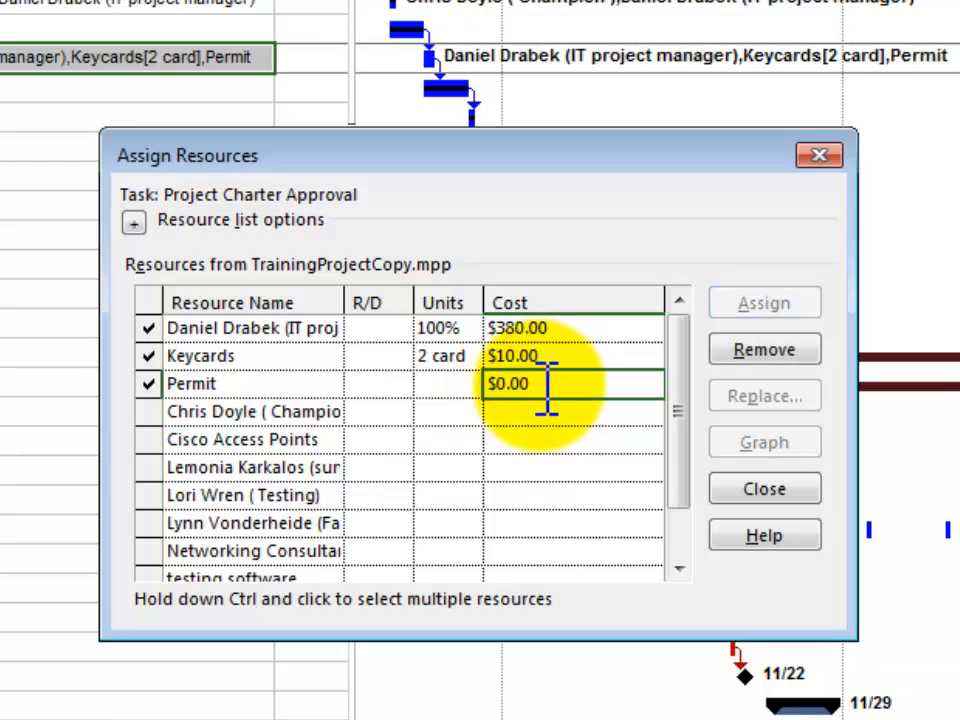
{"action": "type", "text": "2"}
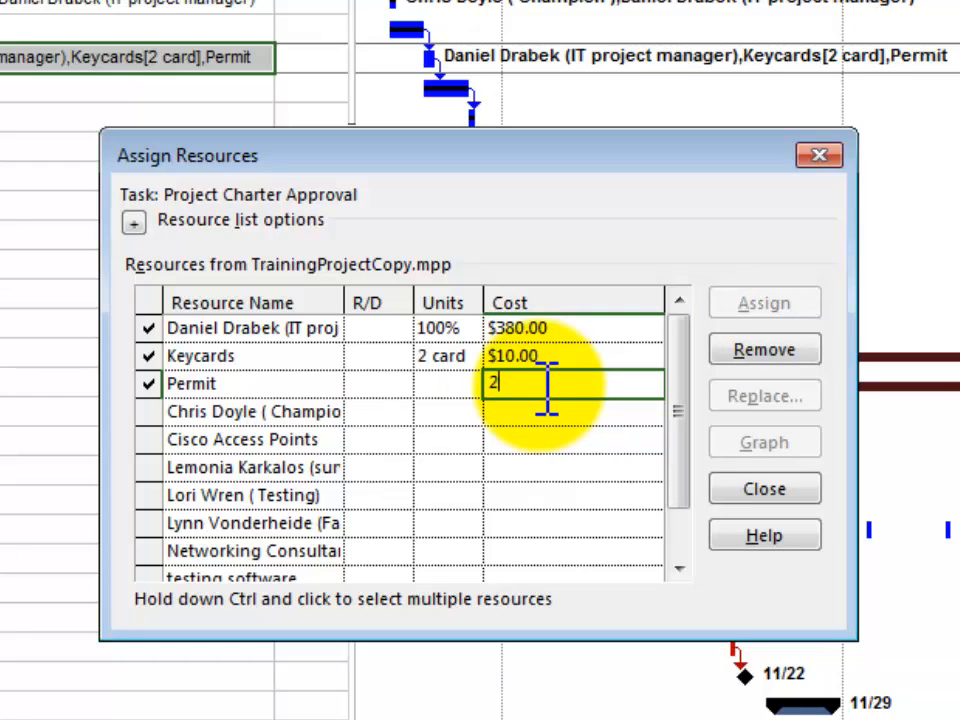
{"action": "type", "text": "56."}
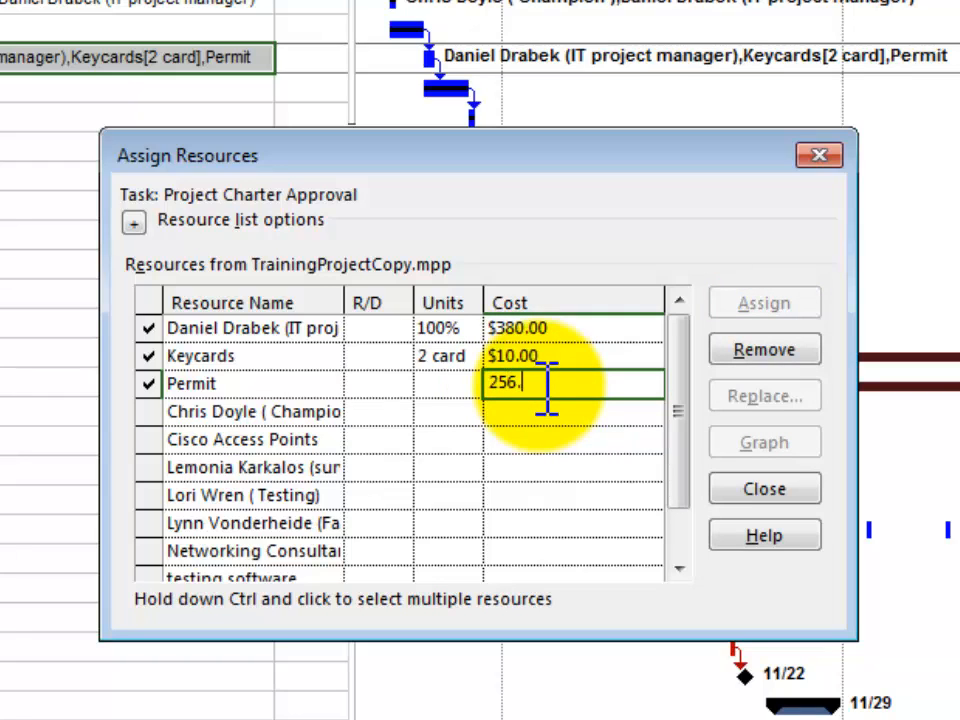